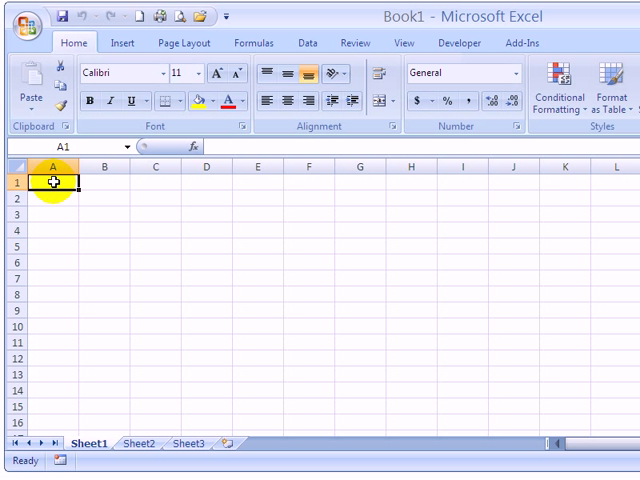
pyautogui.moveTo(122, 212)
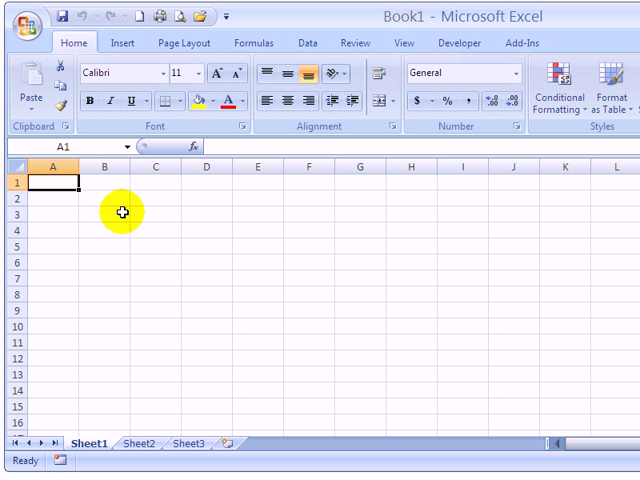
pyautogui.moveTo(128, 402)
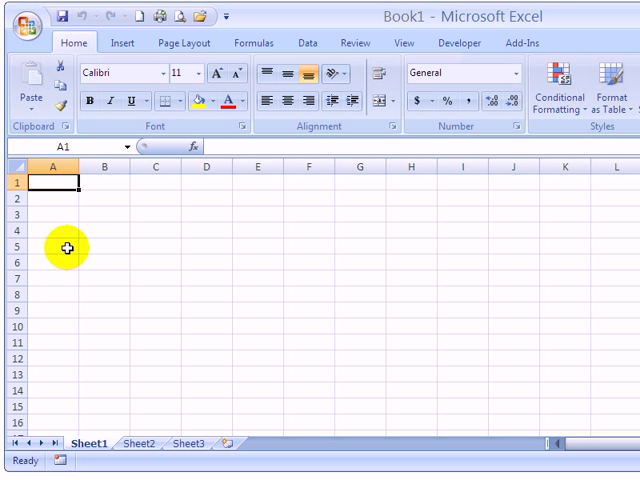
pyautogui.moveTo(94, 185)
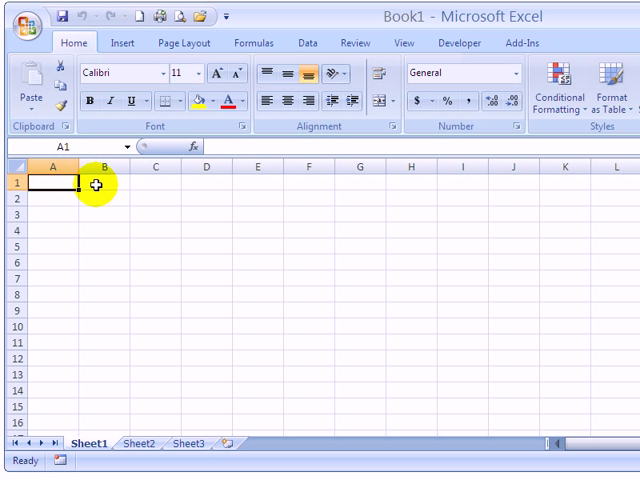
pyautogui.moveTo(112, 199)
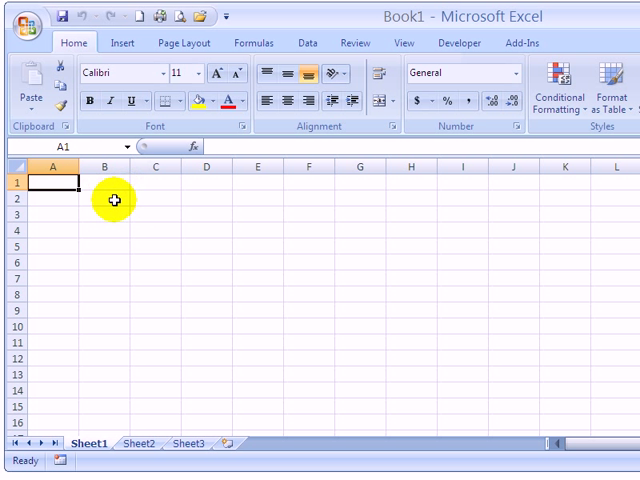
pyautogui.moveTo(50, 181)
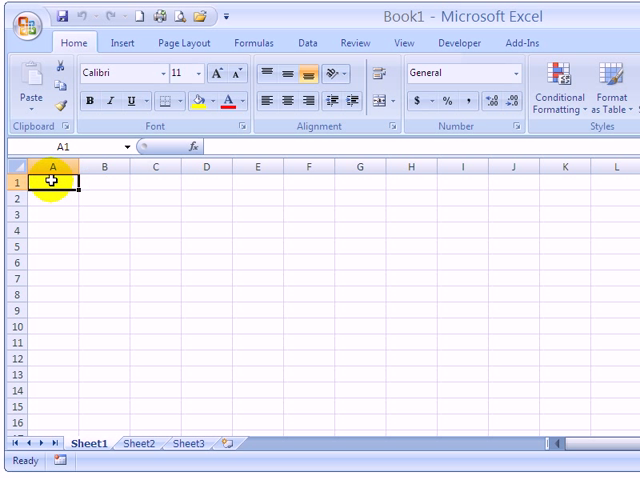
pyautogui.moveTo(427, 25)
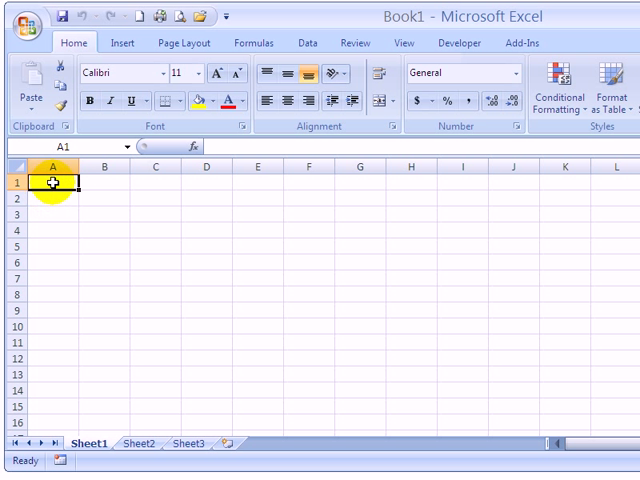
pyautogui.moveTo(53, 305)
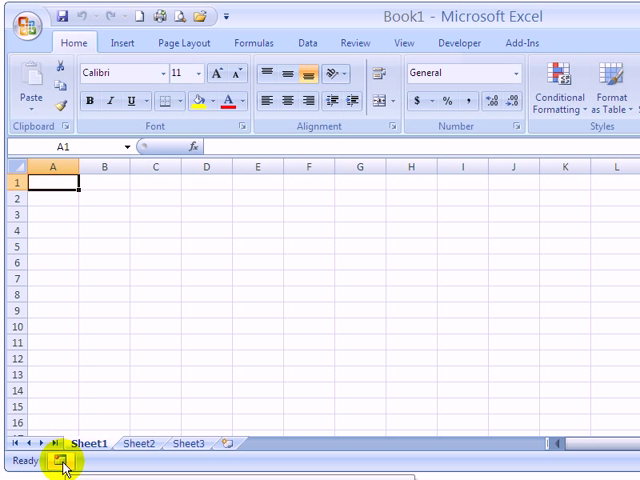
# Step: Name the new macro CopyDailyRecords, store it in This Workbook, and describe it as 'copy orders'
pyautogui.click(62, 463)
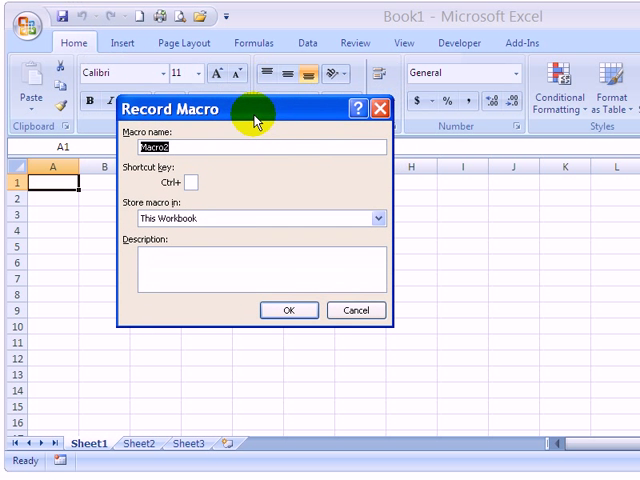
pyautogui.moveTo(215, 115)
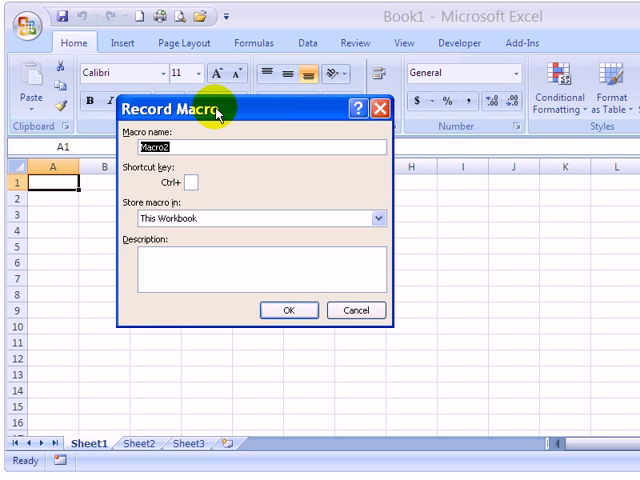
pyautogui.write('CopyDailyRecord')
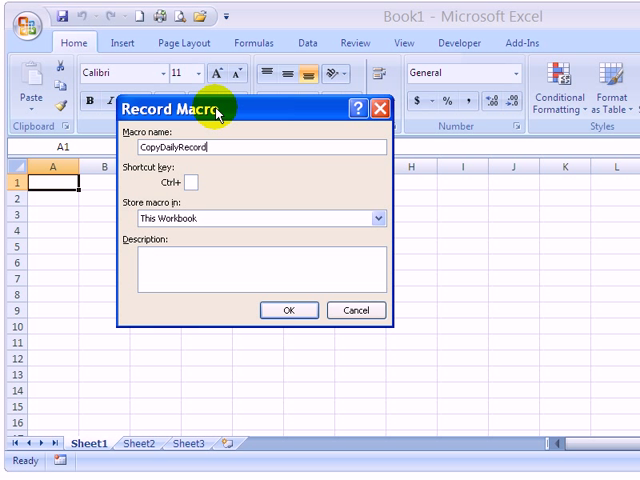
pyautogui.write('s')
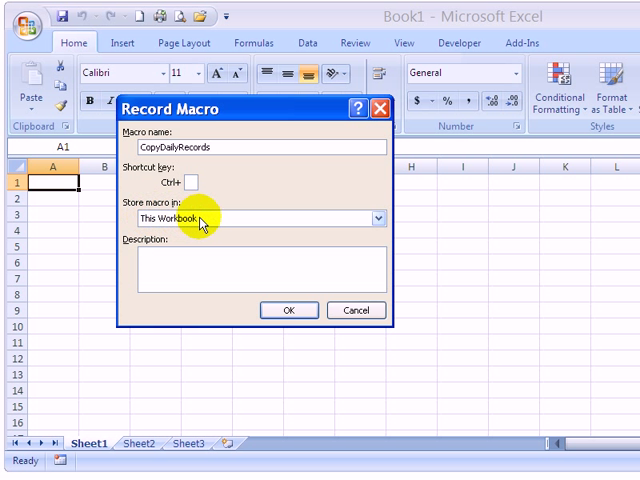
pyautogui.click(378, 218)
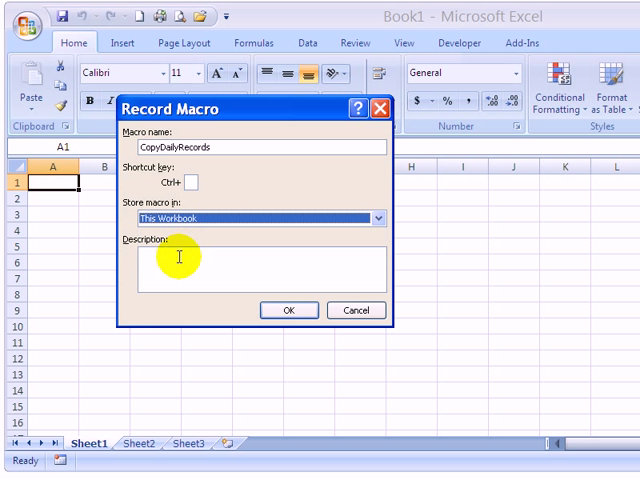
pyautogui.click(250, 270)
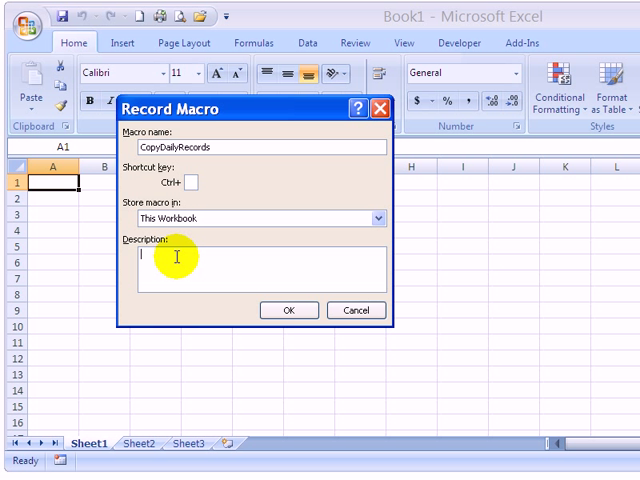
pyautogui.write('copy ord')
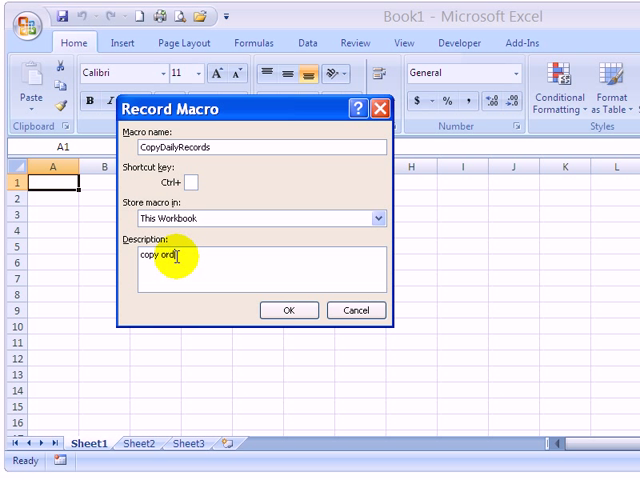
pyautogui.write('ers')
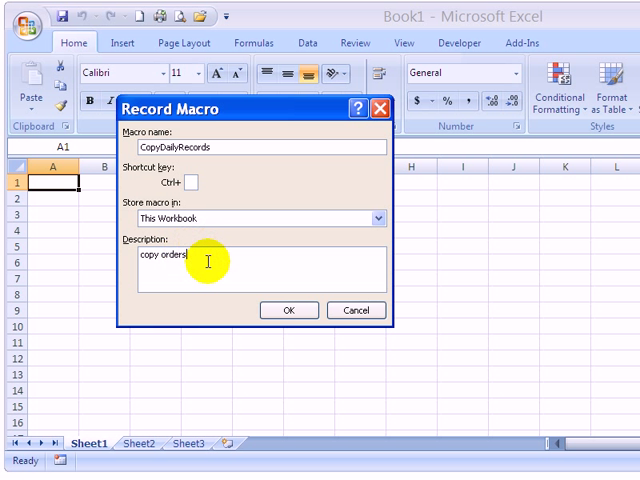
pyautogui.moveTo(217, 314)
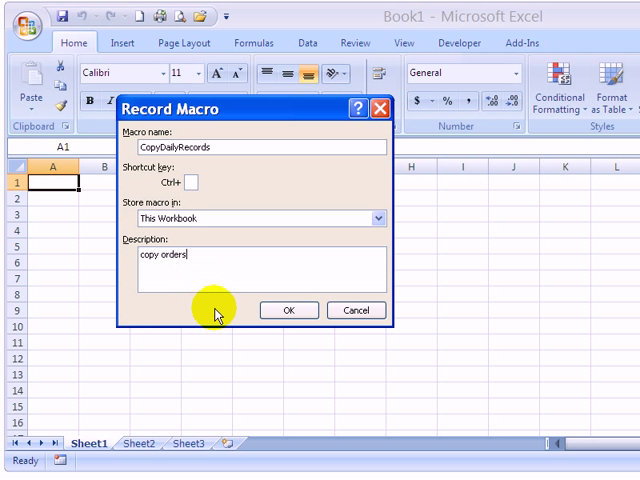
pyautogui.moveTo(203, 268)
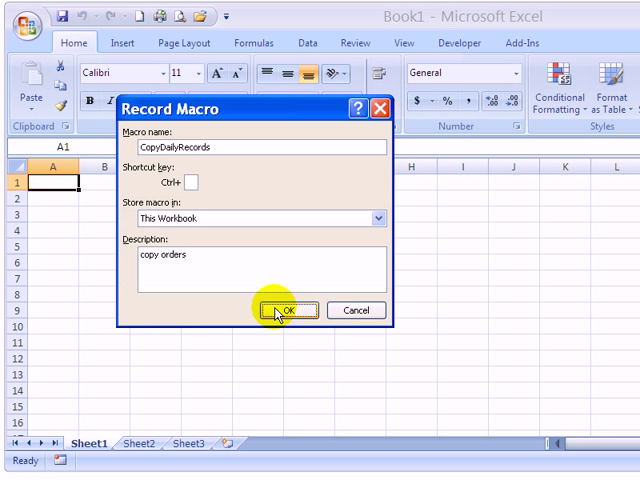
# Step: Begin recording and open Orders.xlsx from the Contextures folder
pyautogui.click(282, 310)
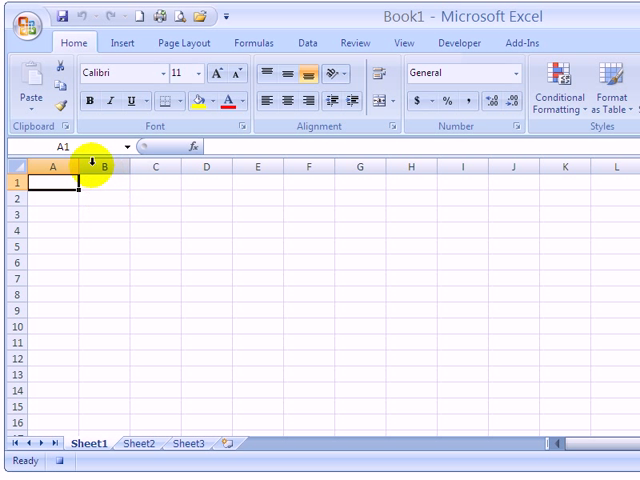
pyautogui.click(25, 20)
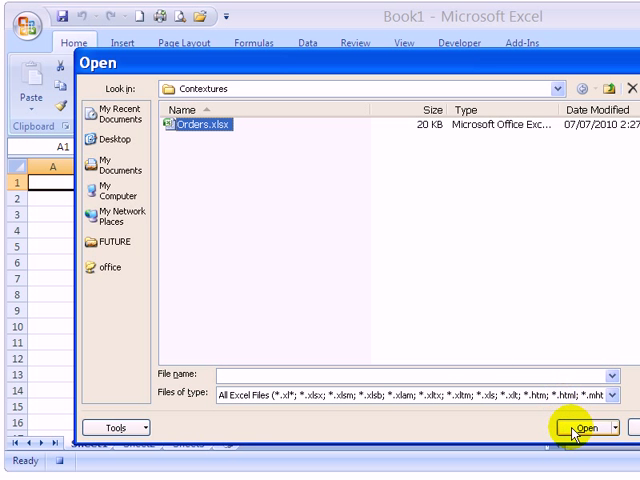
pyautogui.click(580, 427)
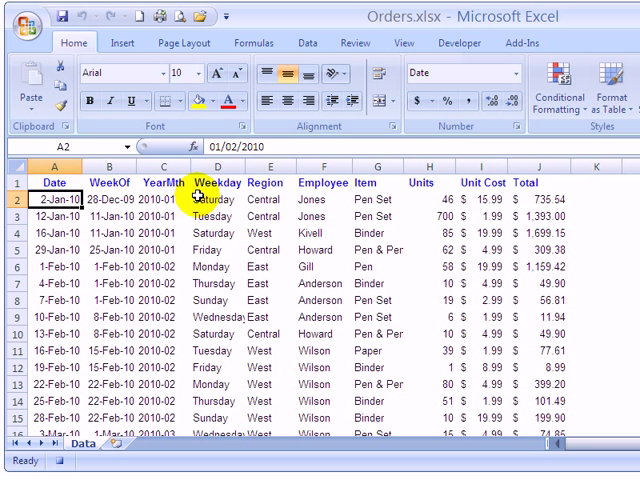
pyautogui.moveTo(186, 209)
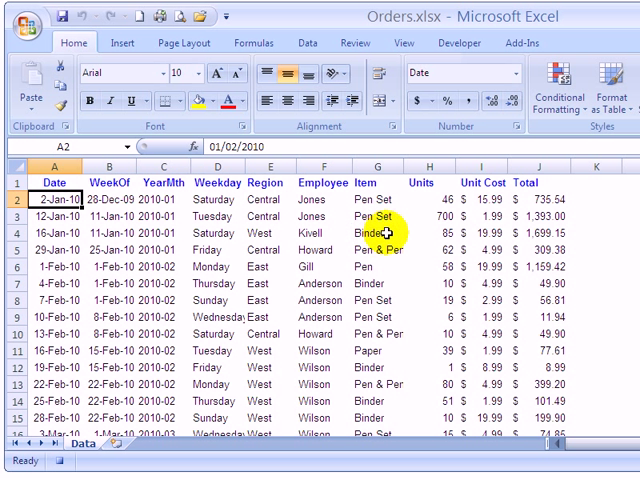
pyautogui.moveTo(365, 216)
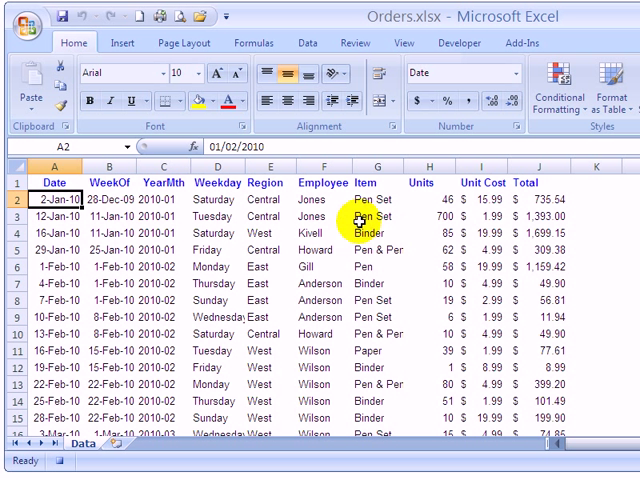
# Step: Turn on AutoFilter and filter the Item column to Binder only, leaving 17 of 49 records
pyautogui.click(340, 182)
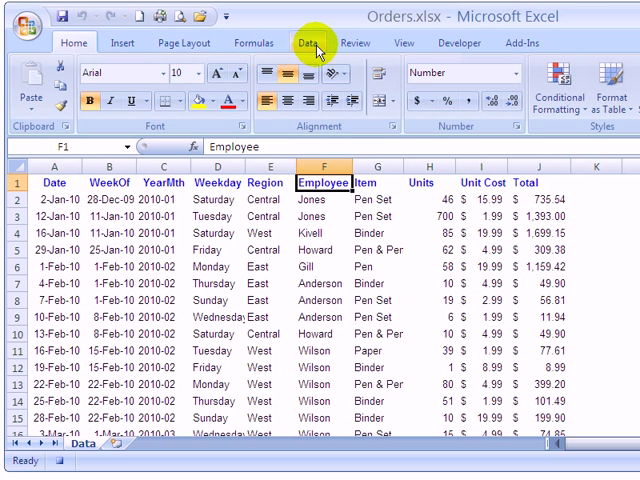
pyautogui.click(307, 42)
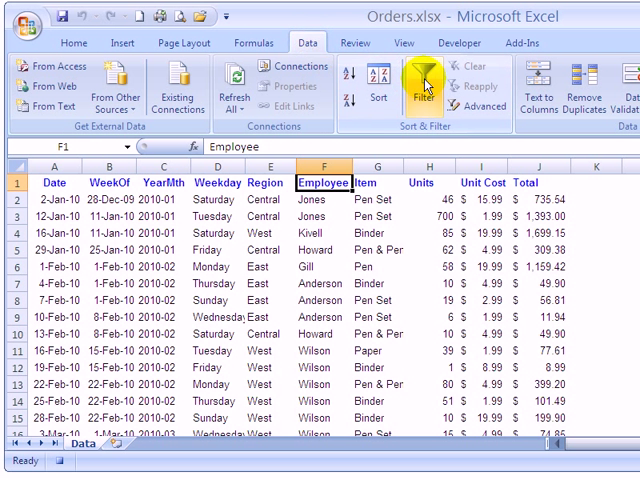
pyautogui.click(421, 85)
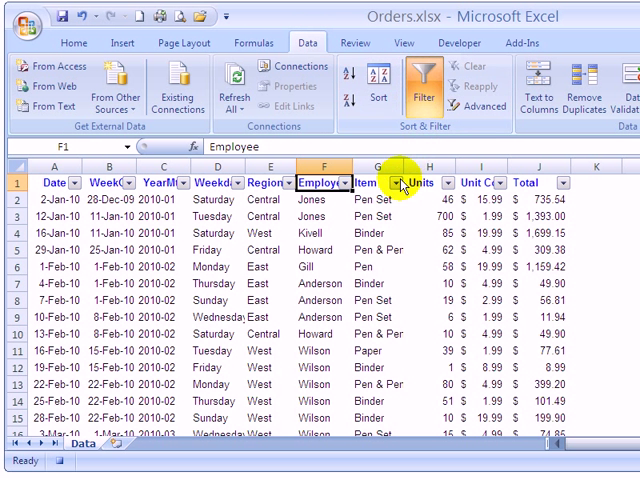
pyautogui.click(399, 183)
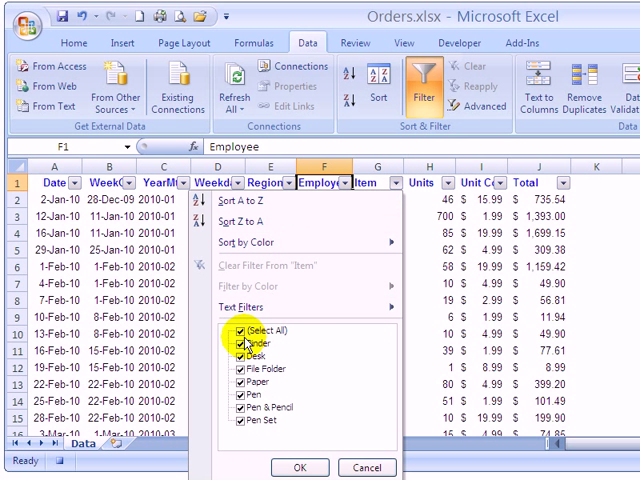
pyautogui.click(228, 355)
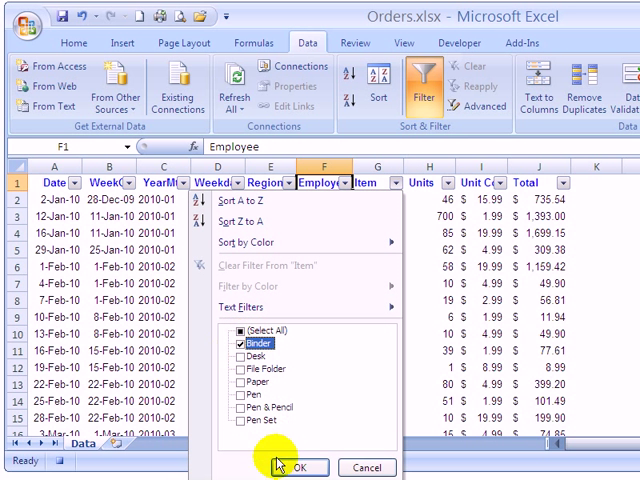
pyautogui.click(300, 479)
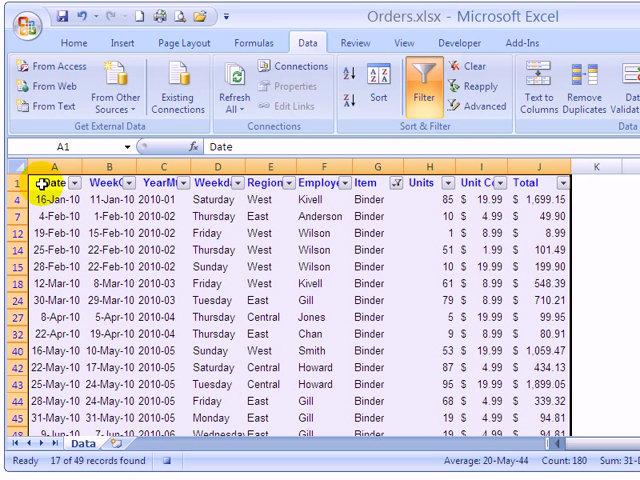
pyautogui.moveTo(375, 163)
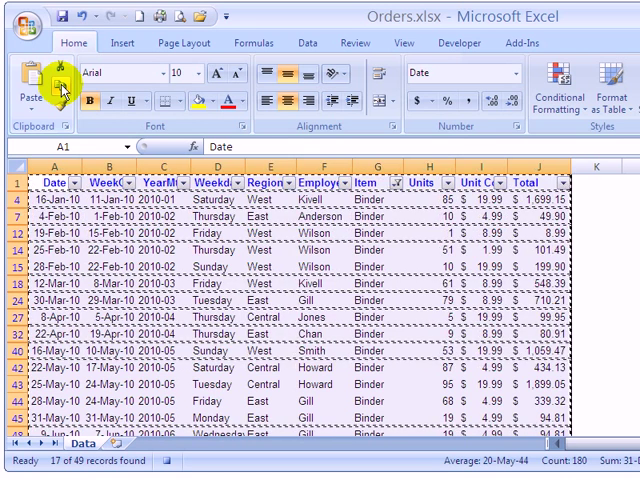
pyautogui.moveTo(130, 35)
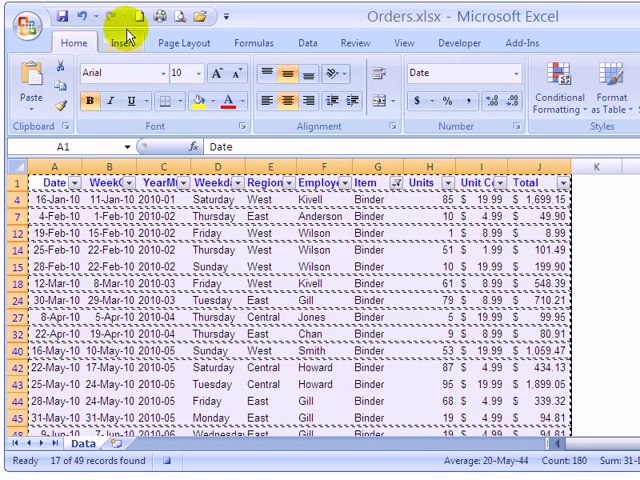
pyautogui.moveTo(130, 16)
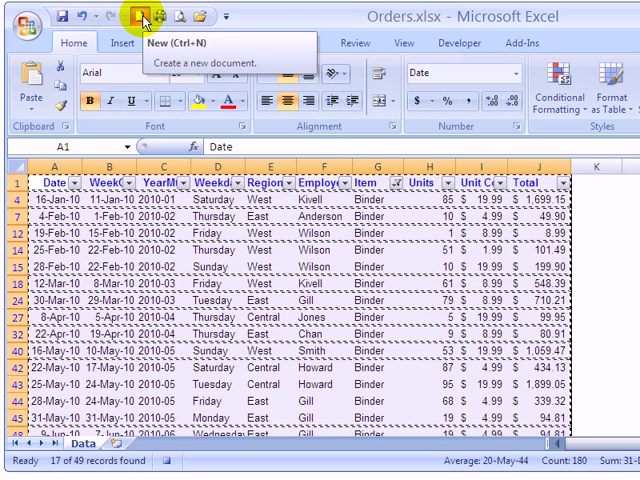
# Step: Create a new blank workbook, then close Orders.xlsx to trigger the clipboard warning
pyautogui.click(132, 16)
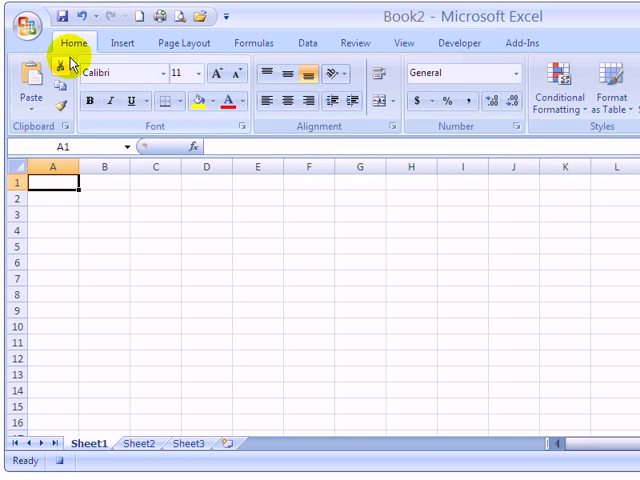
pyautogui.click(25, 95)
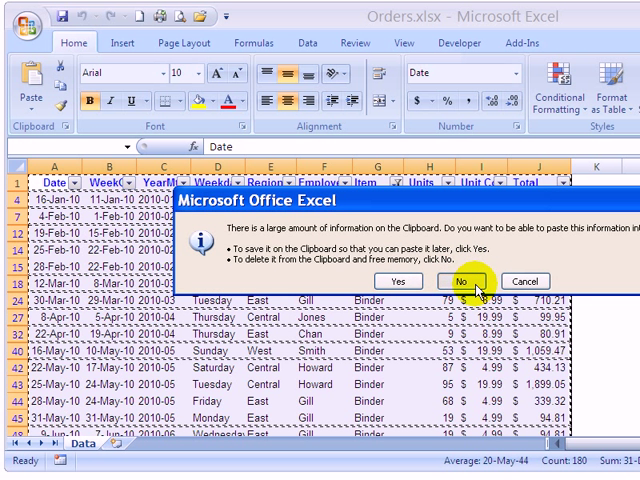
# Step: Decline keeping the copied data so Orders.xlsx closes, leaving Book1
pyautogui.click(461, 281)
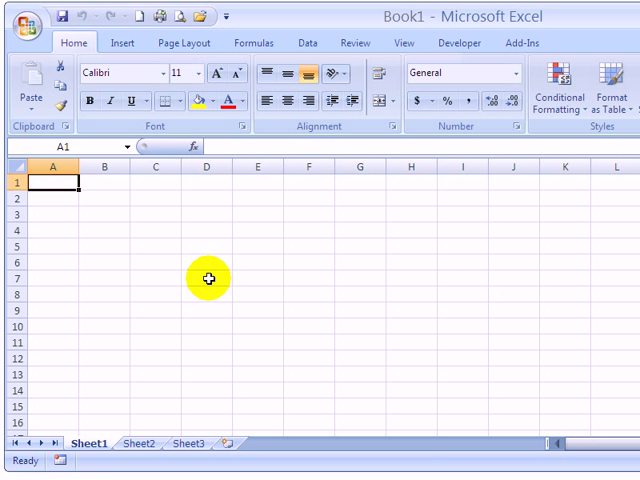
pyautogui.moveTo(362, 85)
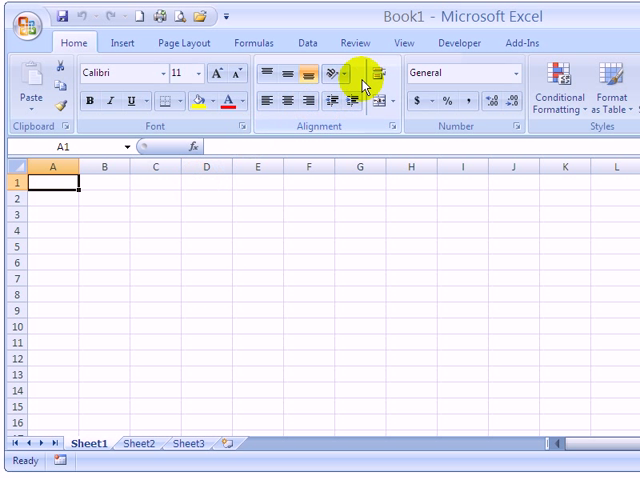
pyautogui.moveTo(458, 42)
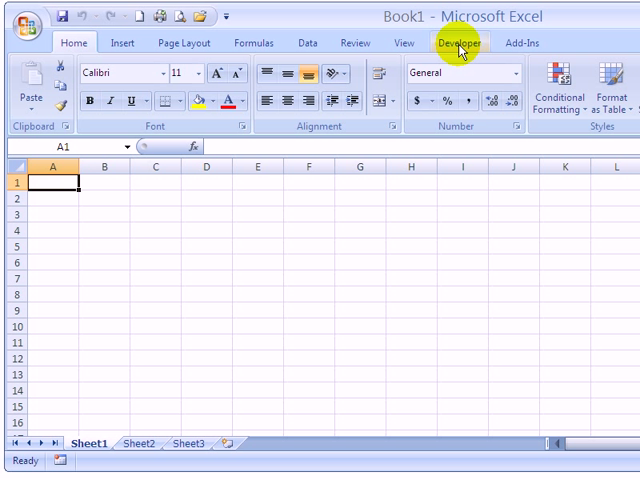
pyautogui.moveTo(470, 45)
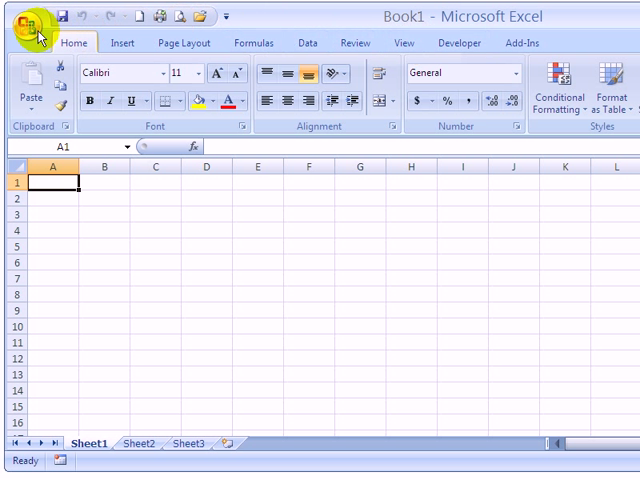
pyautogui.moveTo(28, 18)
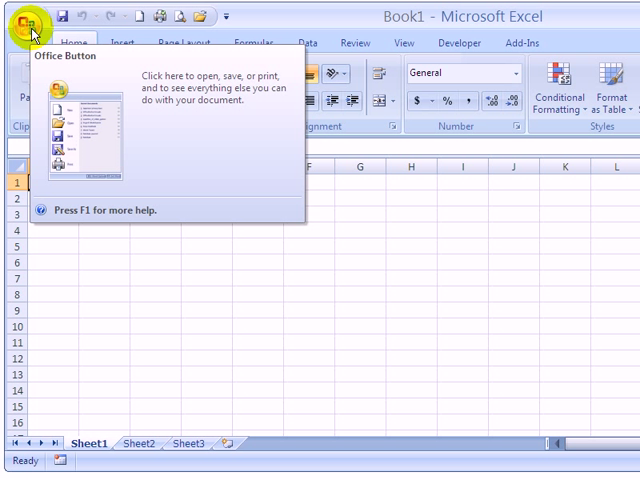
# Step: Open the Office Button menu to reach Excel Options
pyautogui.click(33, 18)
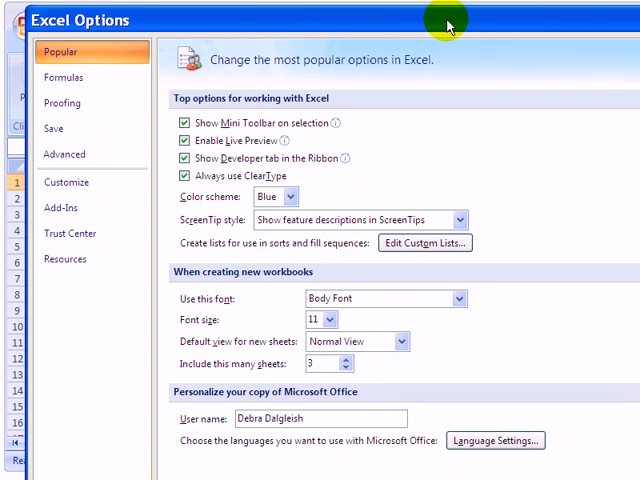
pyautogui.moveTo(75, 55)
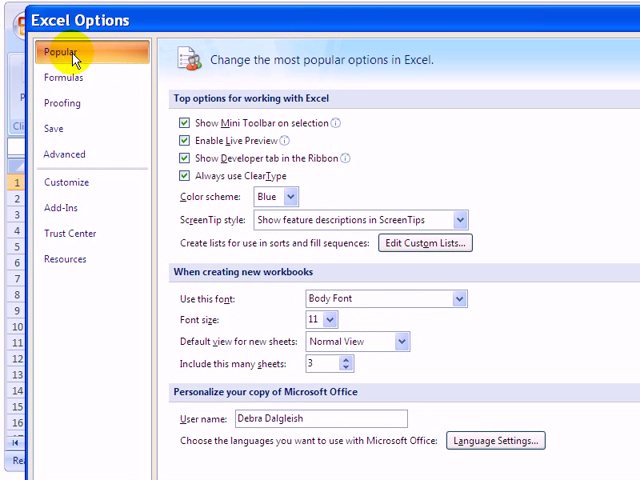
pyautogui.moveTo(190, 158)
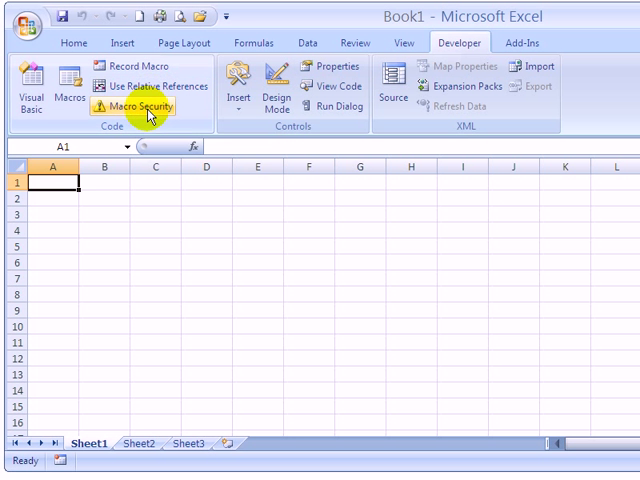
pyautogui.click(140, 105)
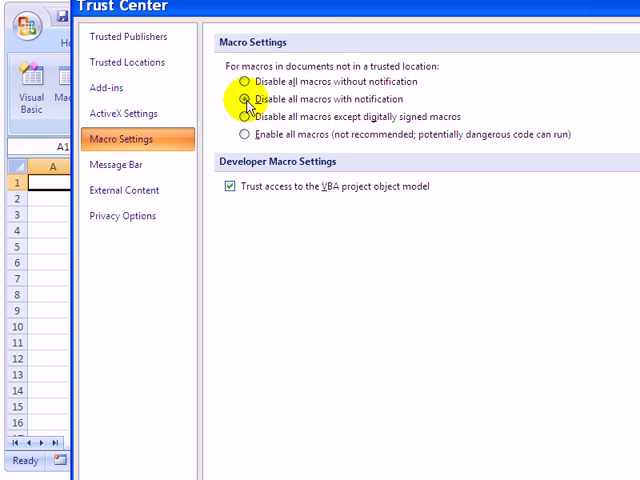
pyautogui.click(245, 98)
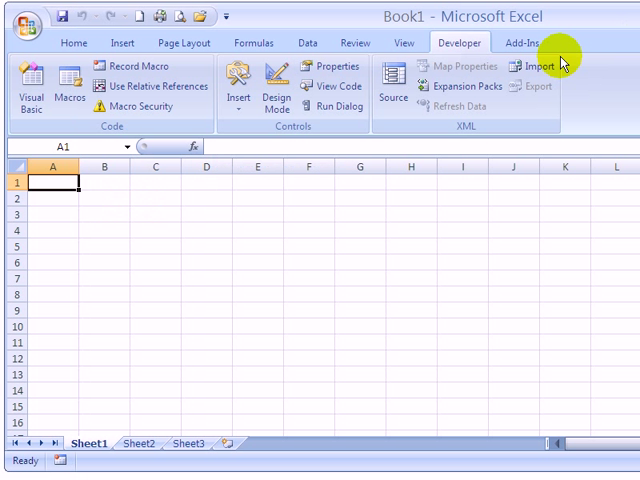
pyautogui.moveTo(131, 110)
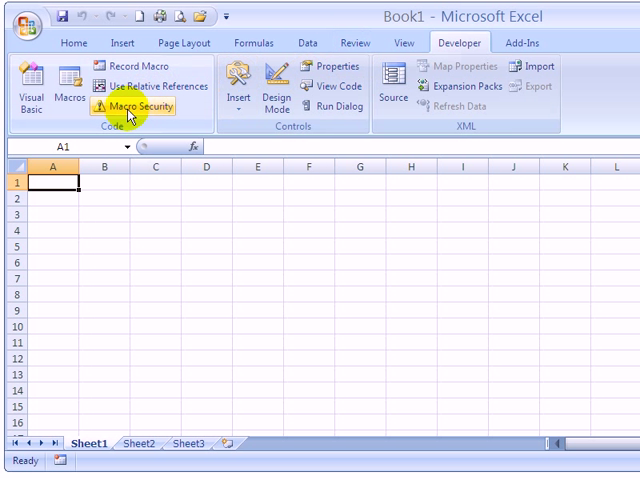
pyautogui.moveTo(133, 107)
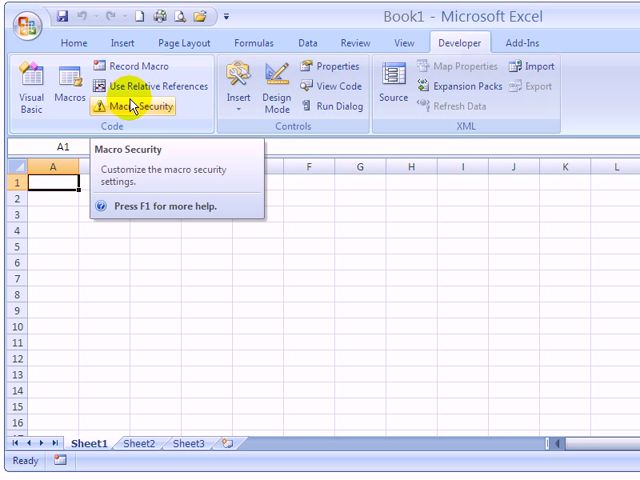
pyautogui.moveTo(70, 104)
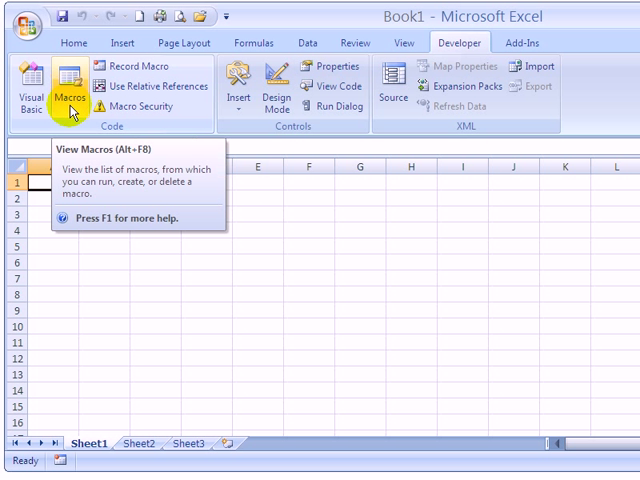
pyautogui.moveTo(445, 42)
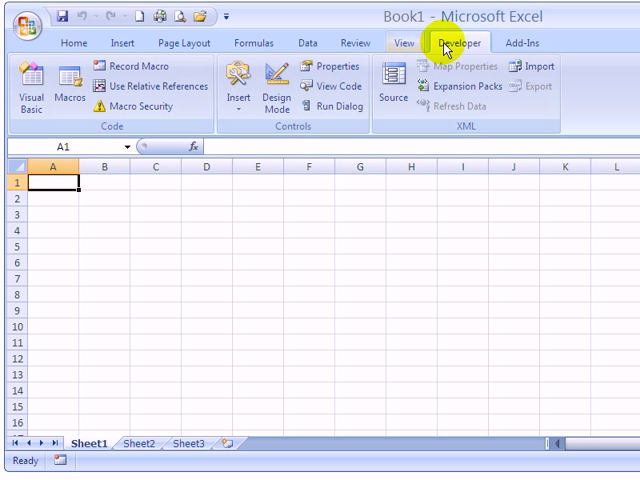
pyautogui.moveTo(105, 107)
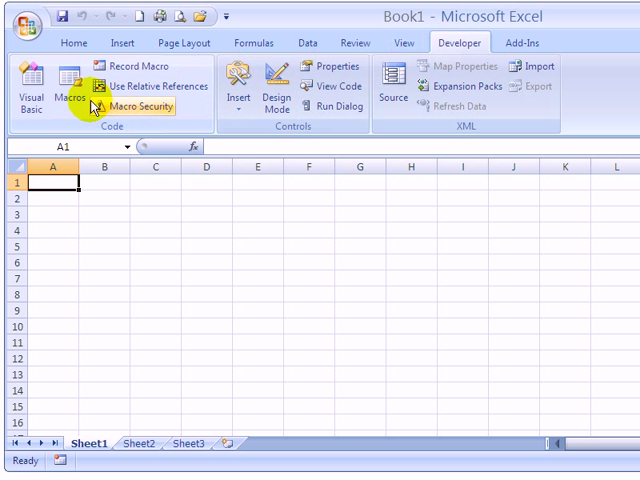
# Step: Run CopyDailyRecords from the Macros list, producing Book3 with the Binder records
pyautogui.click(62, 88)
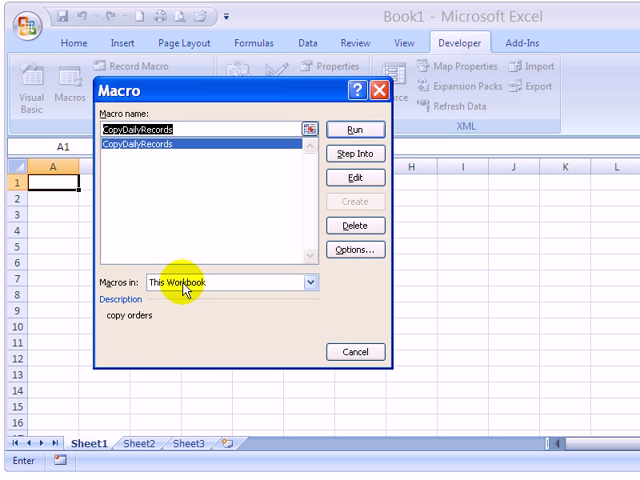
pyautogui.moveTo(227, 292)
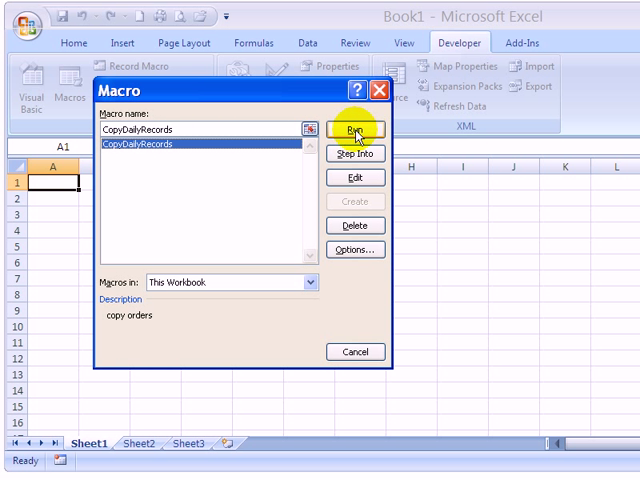
pyautogui.click(356, 128)
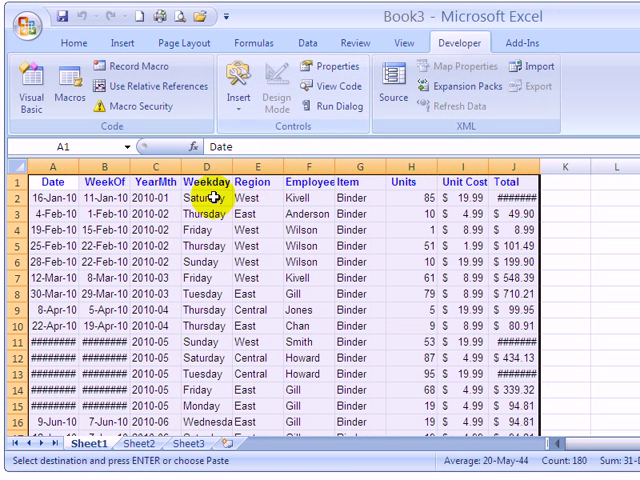